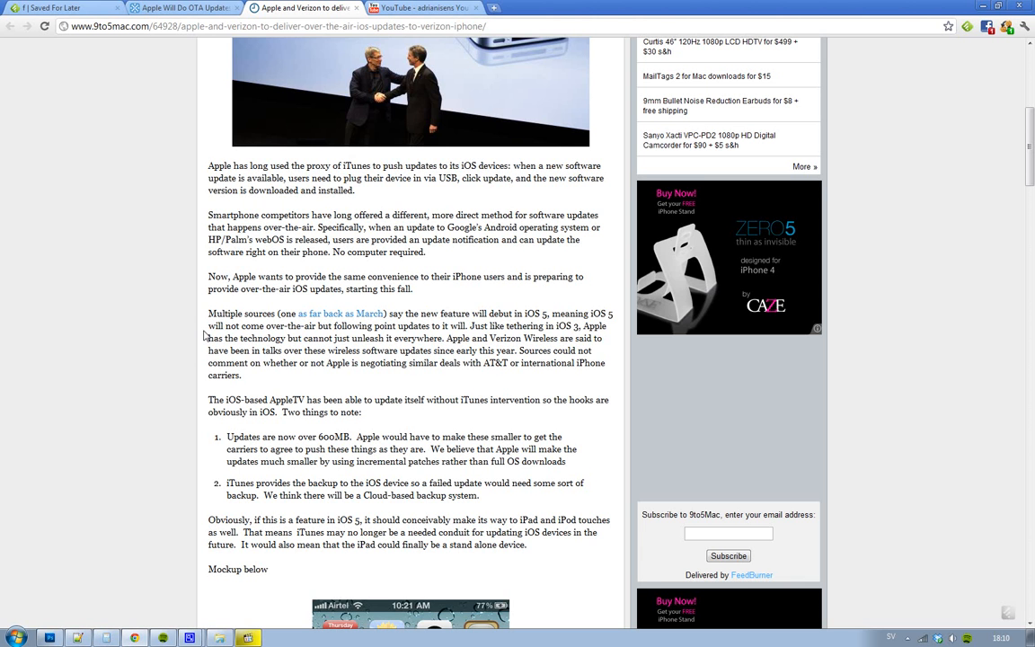
scroll("down", 3)
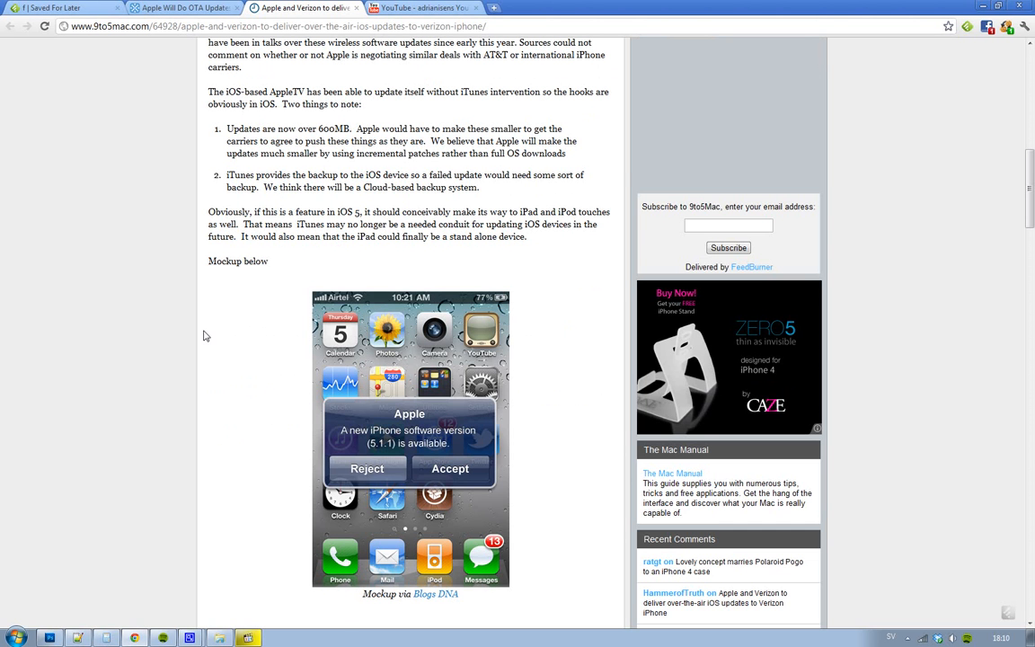
mouse_move(393, 458)
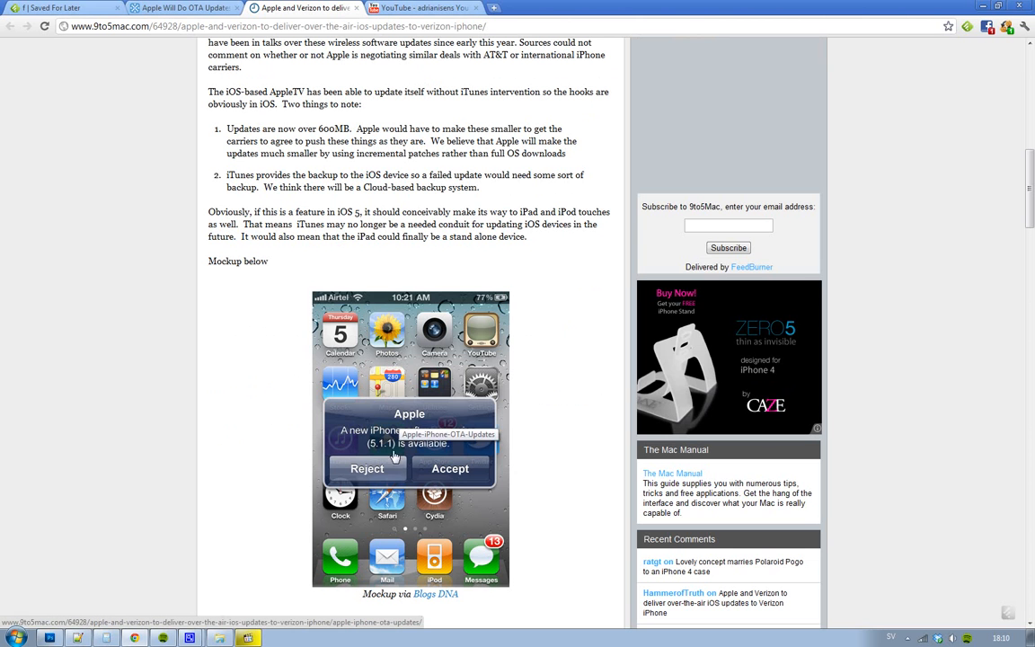
mouse_move(441, 425)
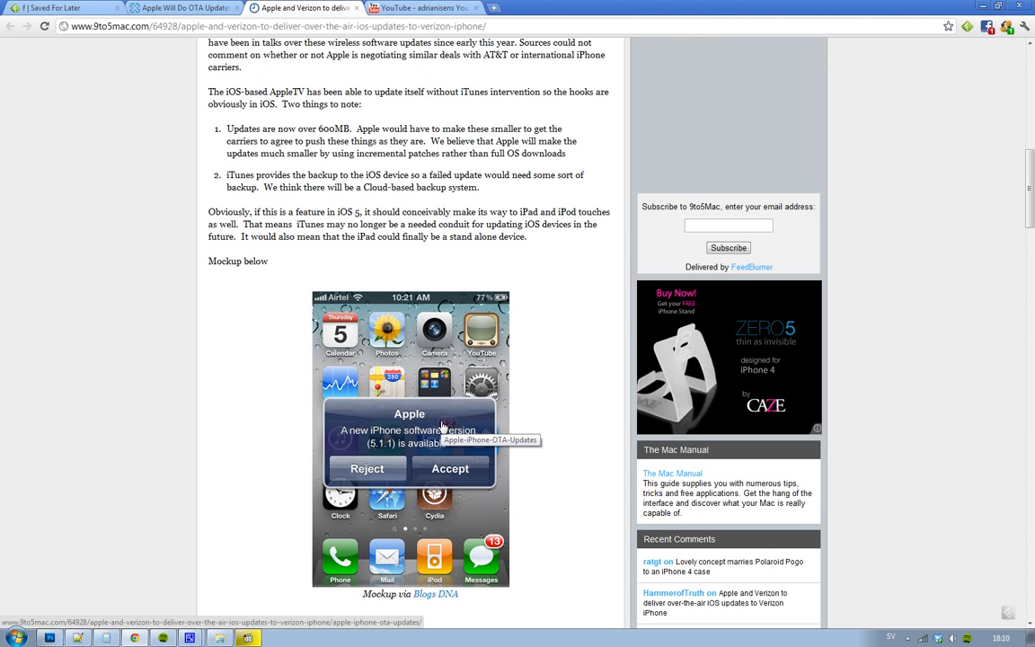
mouse_move(27, 513)
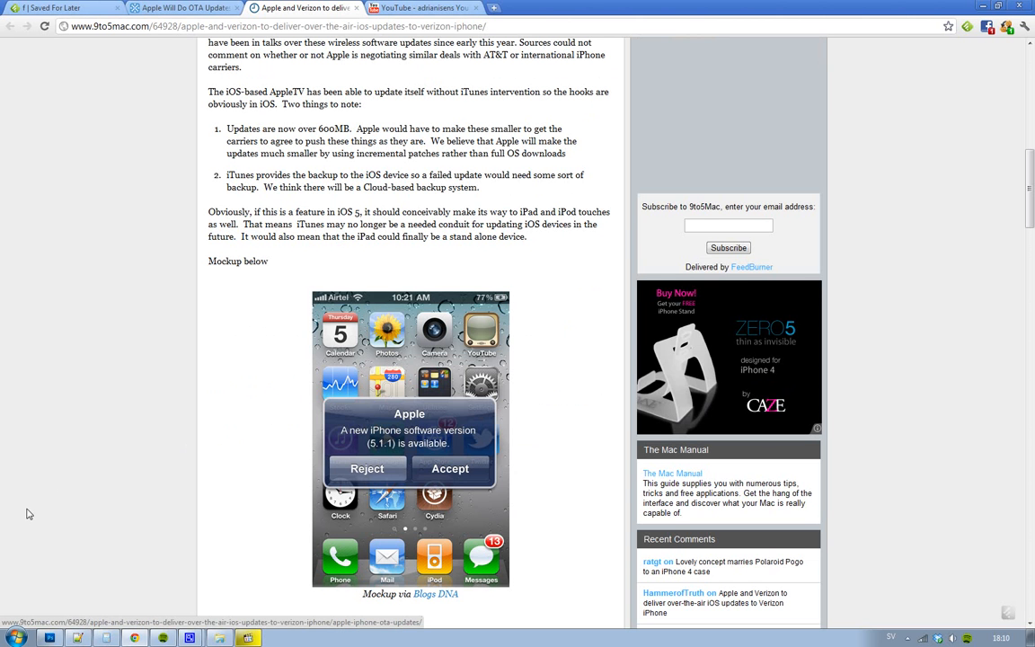
scroll("down", 3)
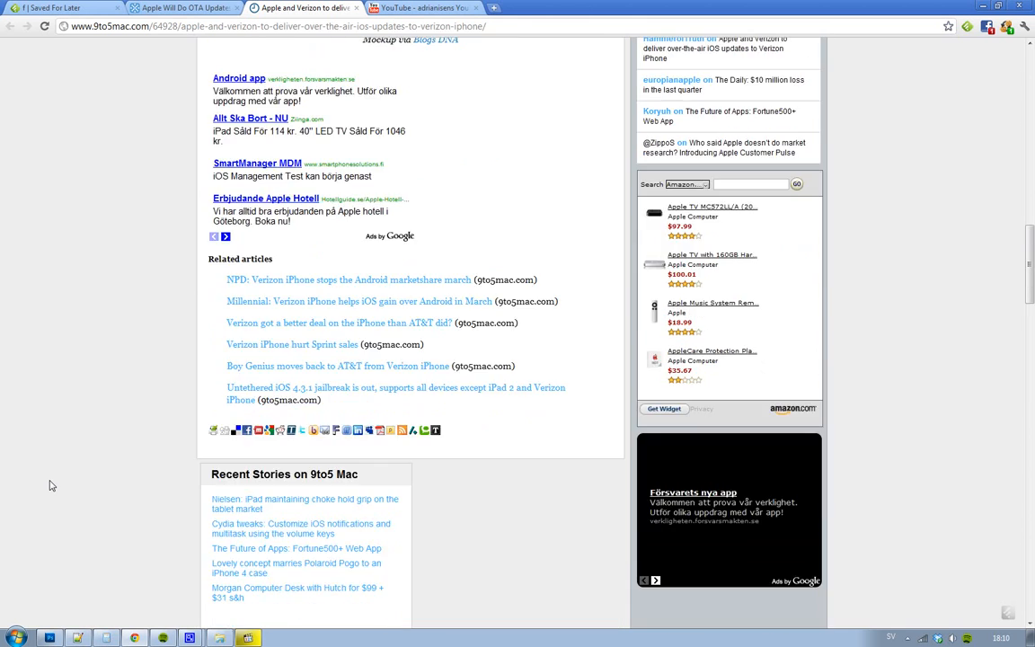